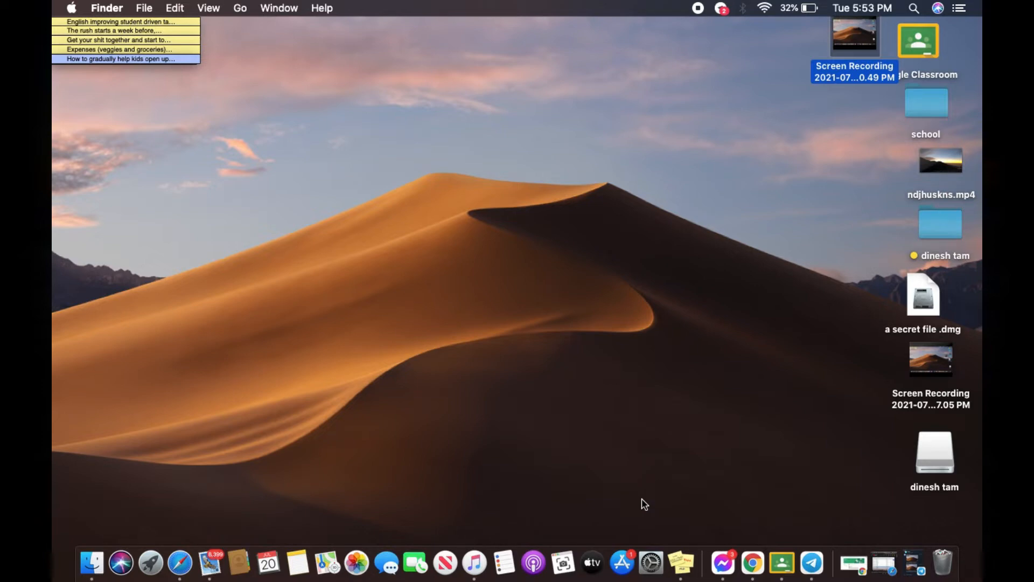
{"action": "mouse_move", "coordinate": [536, 405]}
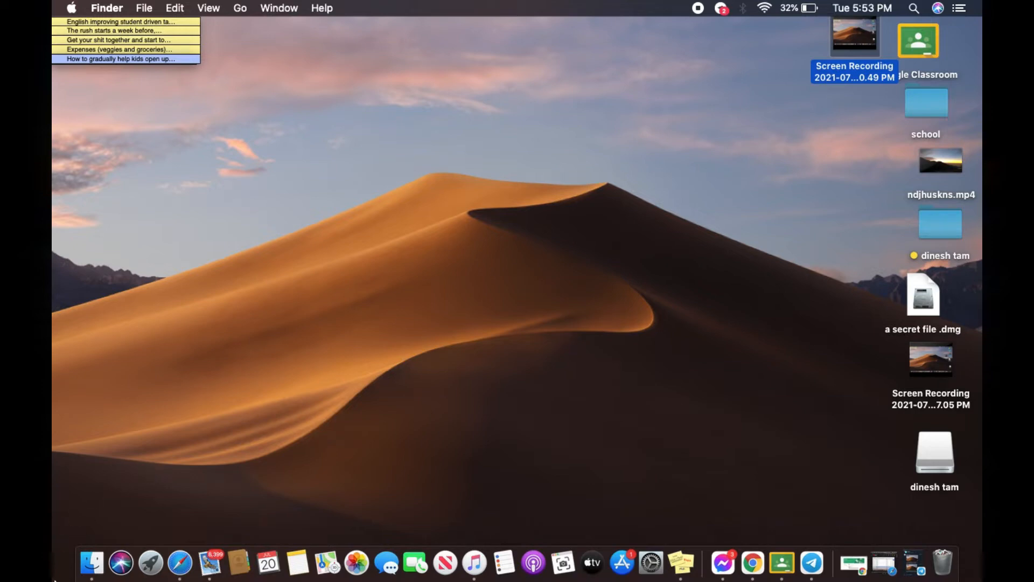
- Open a new Finder window from the Dock, showing Recents
{"action": "left_click", "coordinate": [90, 562]}
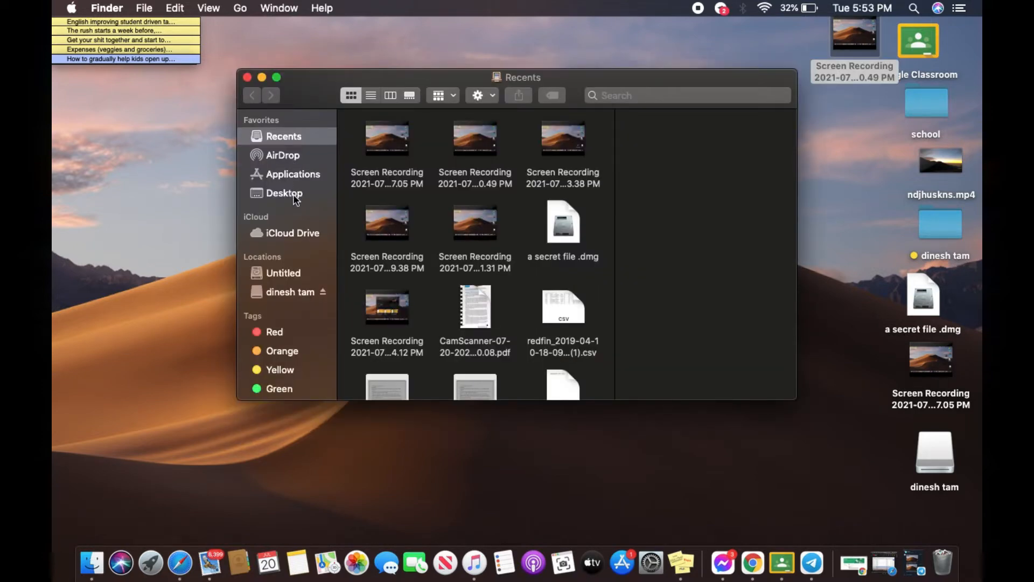
- Show the Desktop folder in Finder and select the school folder
{"action": "left_click", "coordinate": [284, 193]}
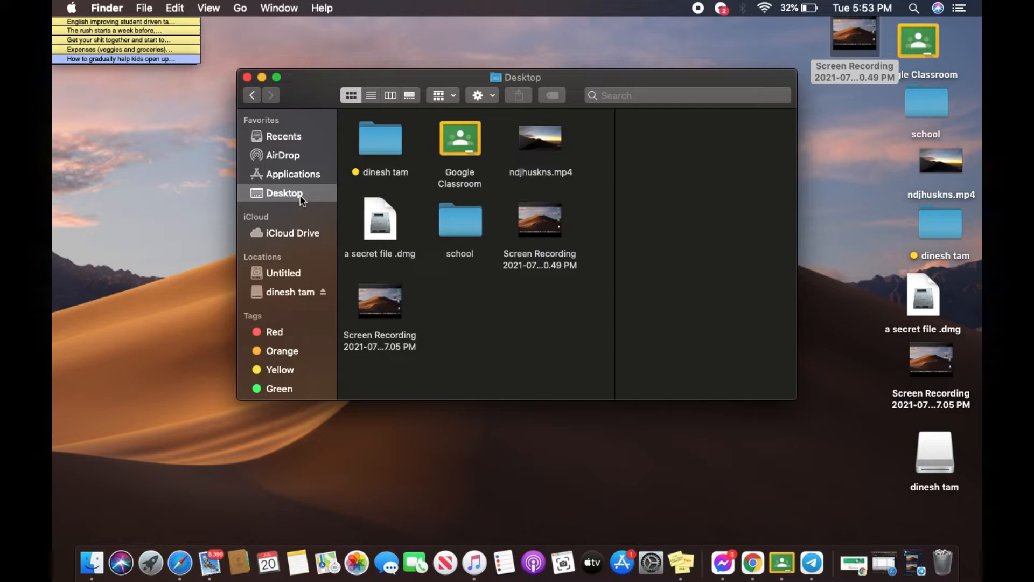
{"action": "mouse_move", "coordinate": [286, 162]}
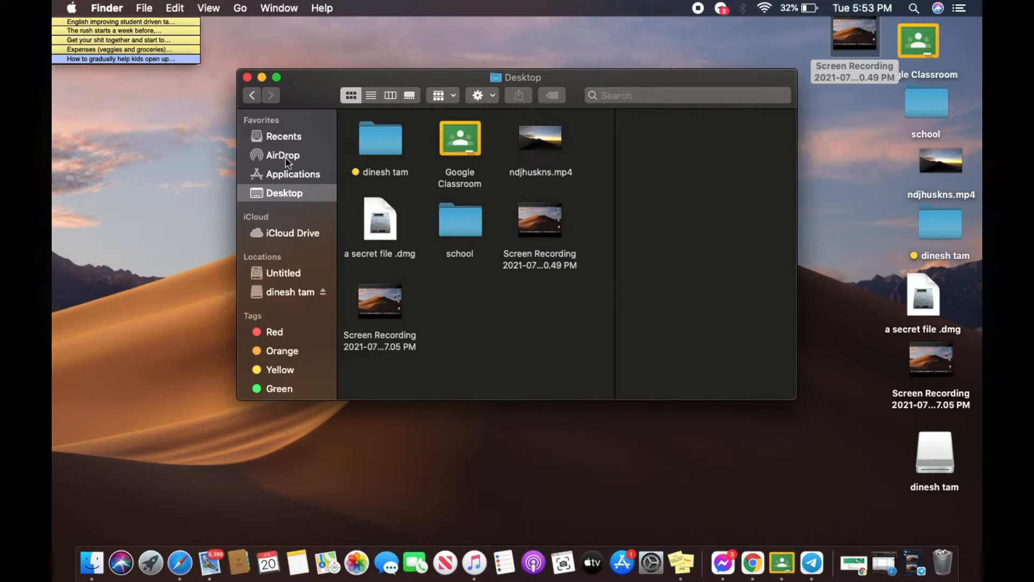
{"action": "mouse_move", "coordinate": [292, 181]}
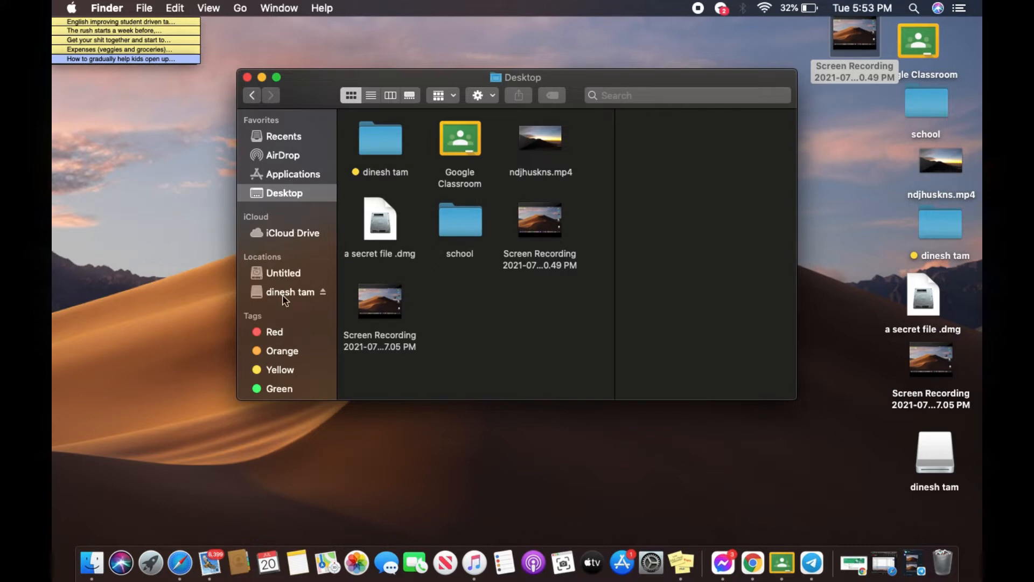
{"action": "mouse_move", "coordinate": [284, 258]}
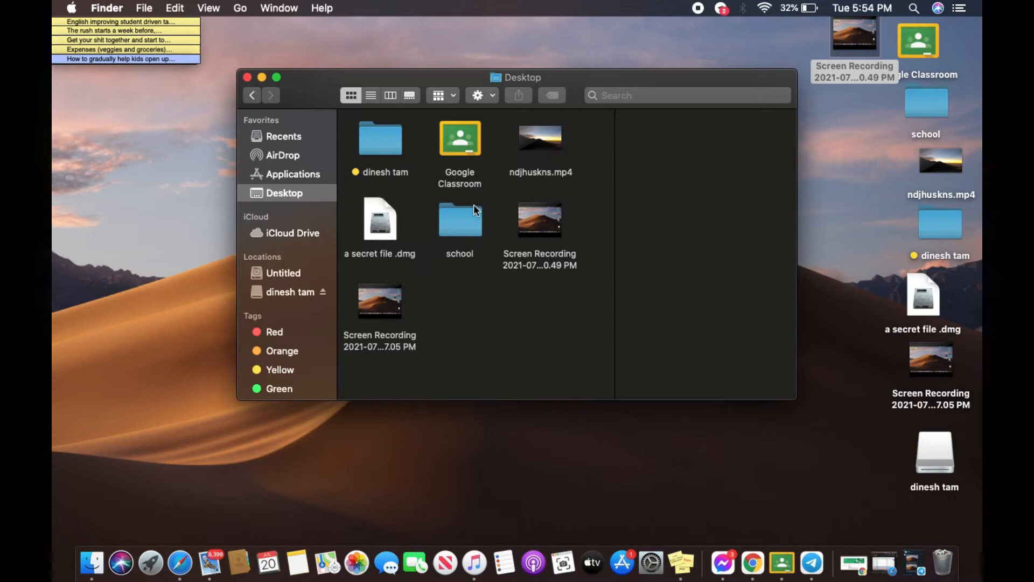
{"action": "mouse_move", "coordinate": [469, 236]}
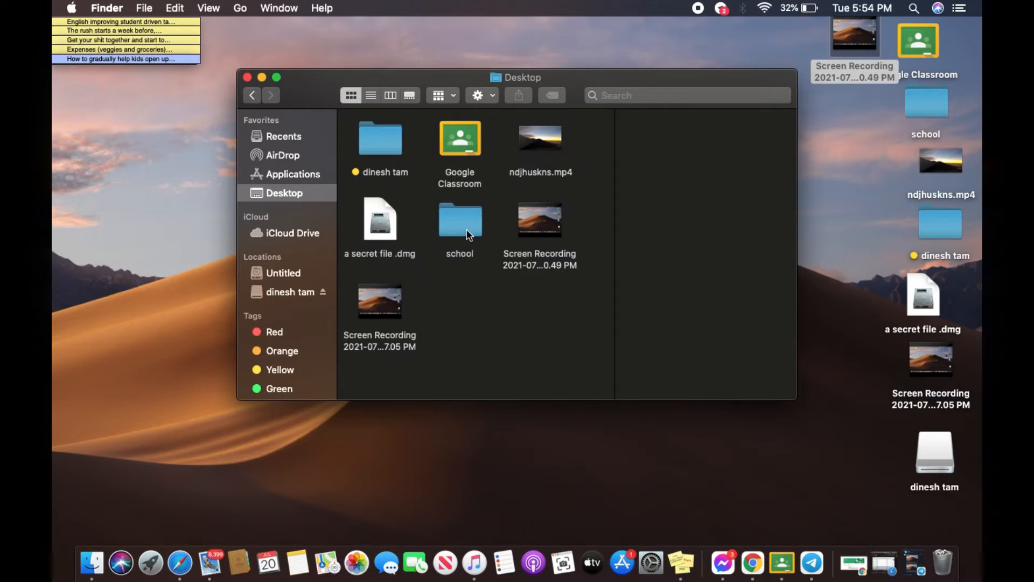
{"action": "left_click", "coordinate": [460, 220]}
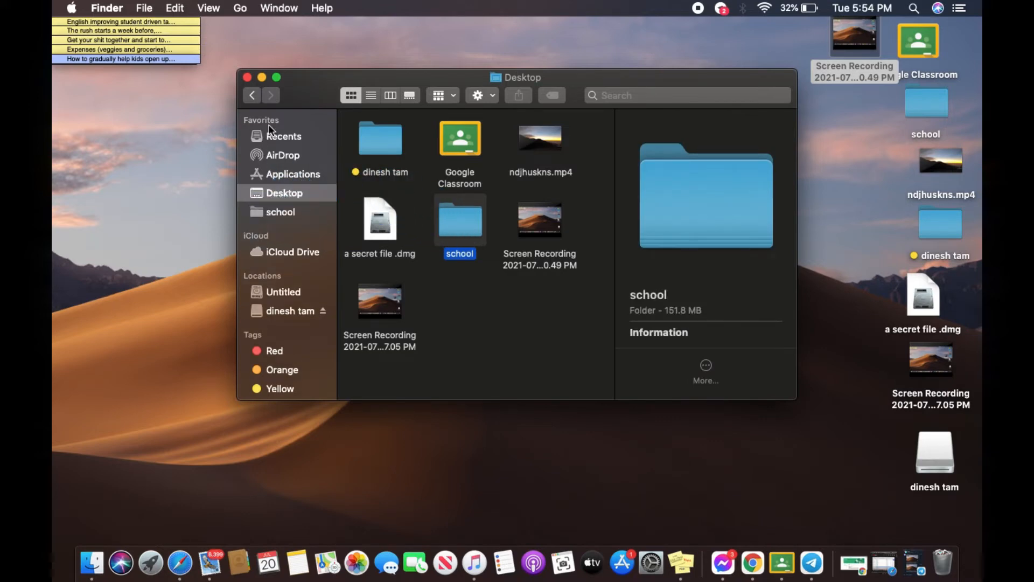
{"action": "mouse_move", "coordinate": [279, 137]}
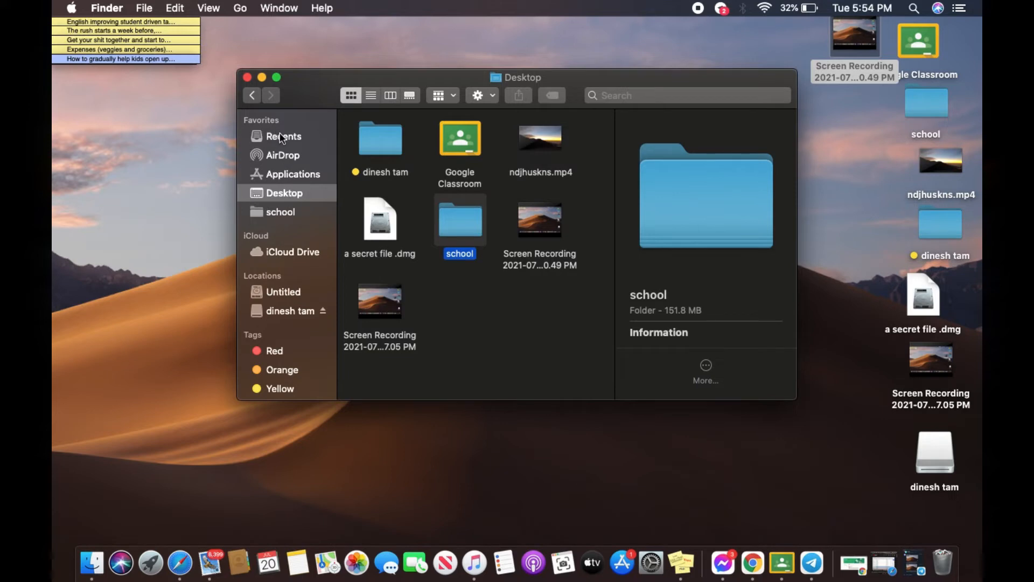
{"action": "mouse_move", "coordinate": [289, 212]}
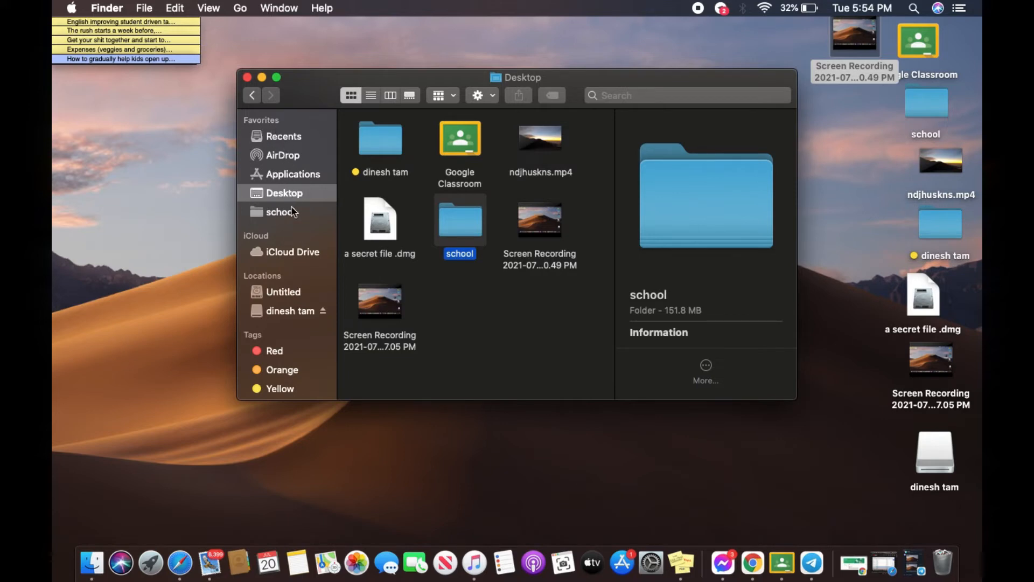
{"action": "mouse_move", "coordinate": [329, 59]}
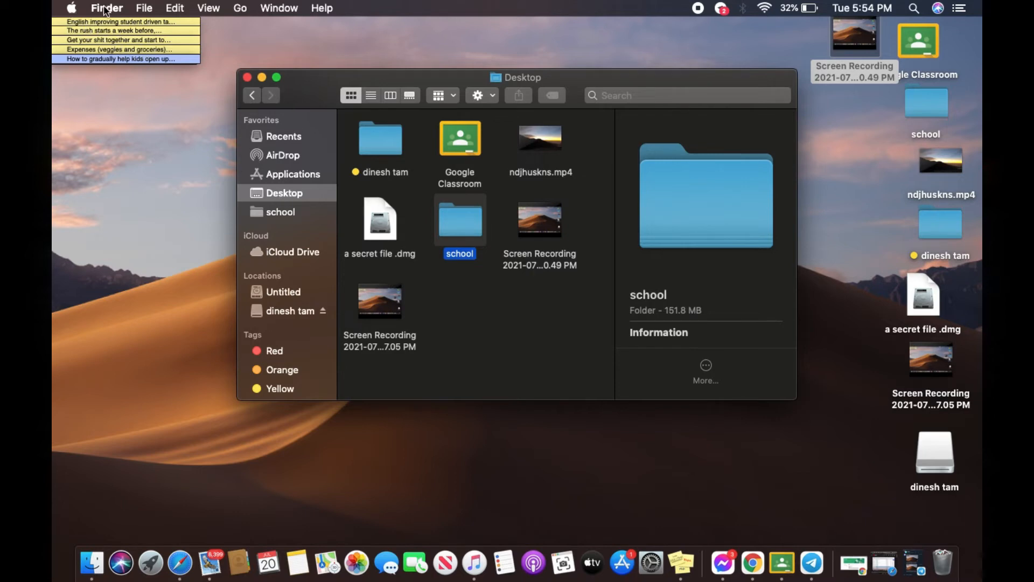
- Open the Finder menu after placing the school folder under Favorites
{"action": "left_click", "coordinate": [106, 8]}
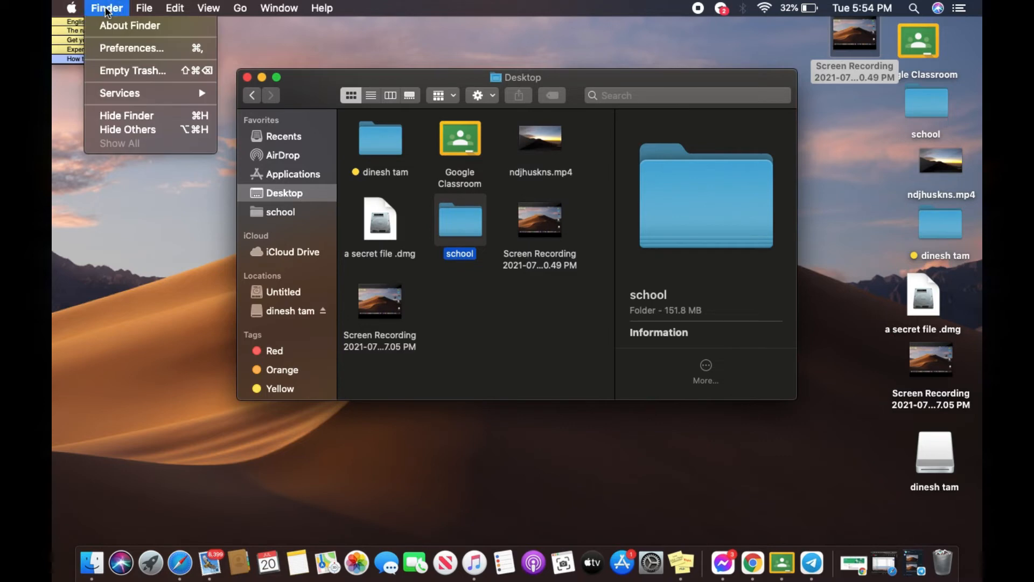
{"action": "mouse_move", "coordinate": [131, 47]}
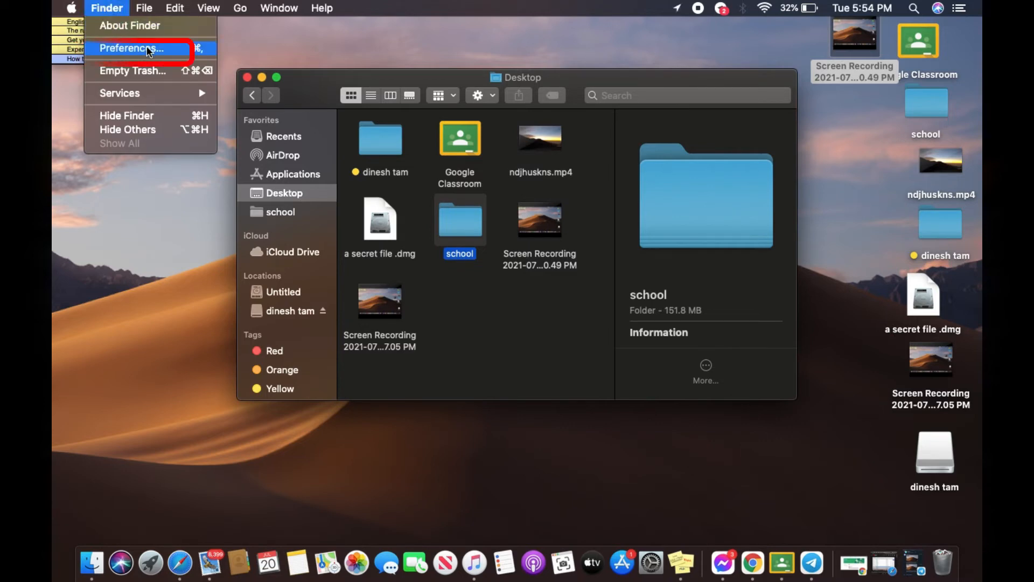
- In Finder Preferences' Sidebar settings, enable Documents, Movies and Music under Favorites
{"action": "left_click", "coordinate": [131, 48]}
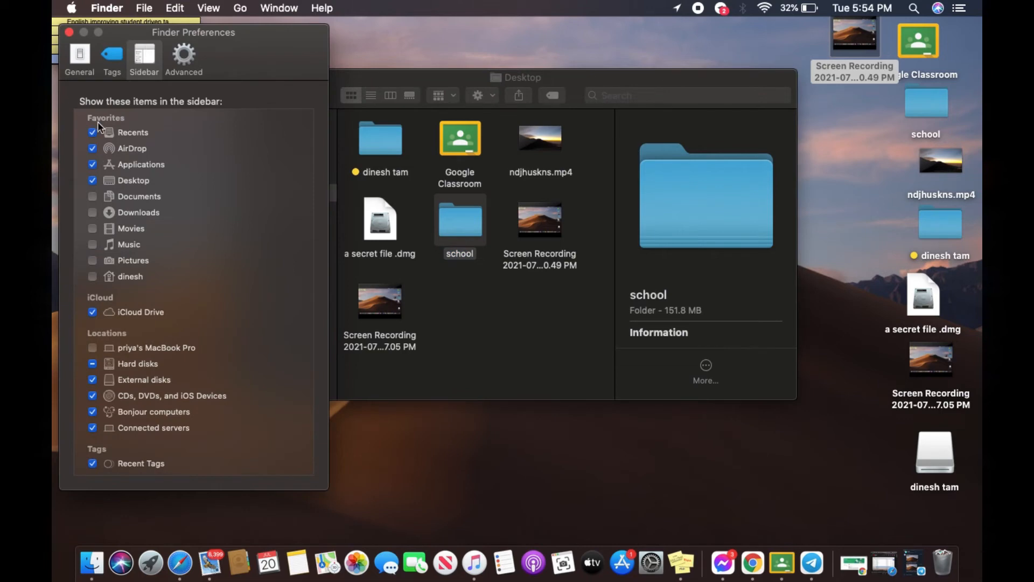
{"action": "mouse_move", "coordinate": [137, 174]}
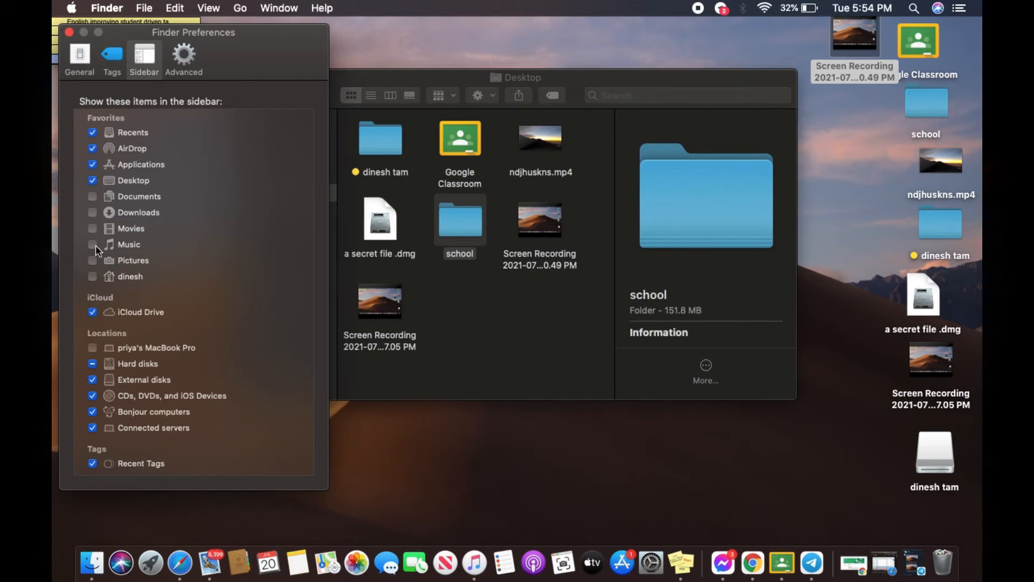
{"action": "mouse_move", "coordinate": [122, 239]}
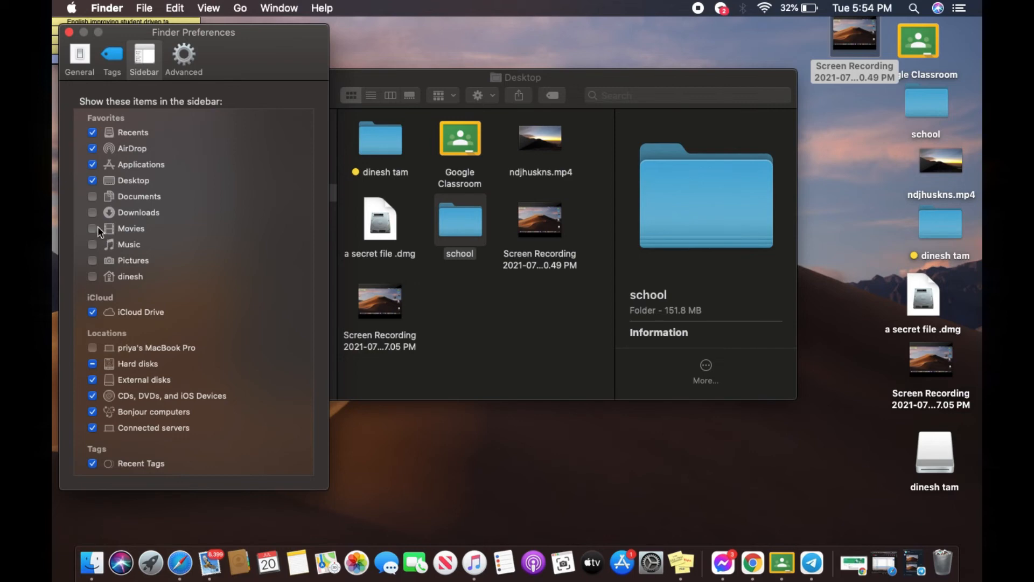
{"action": "mouse_move", "coordinate": [108, 130]}
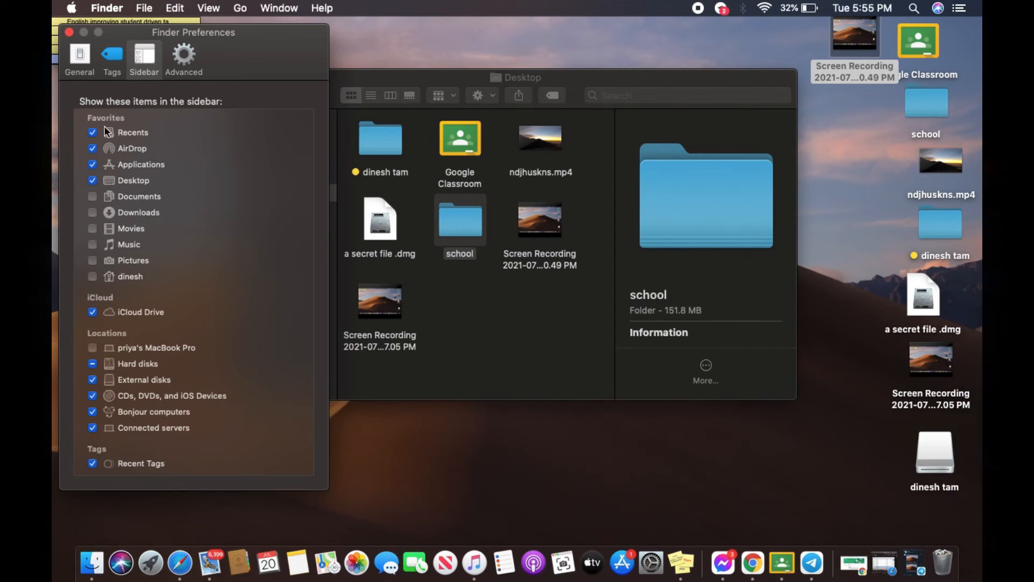
{"action": "left_click", "coordinate": [92, 196]}
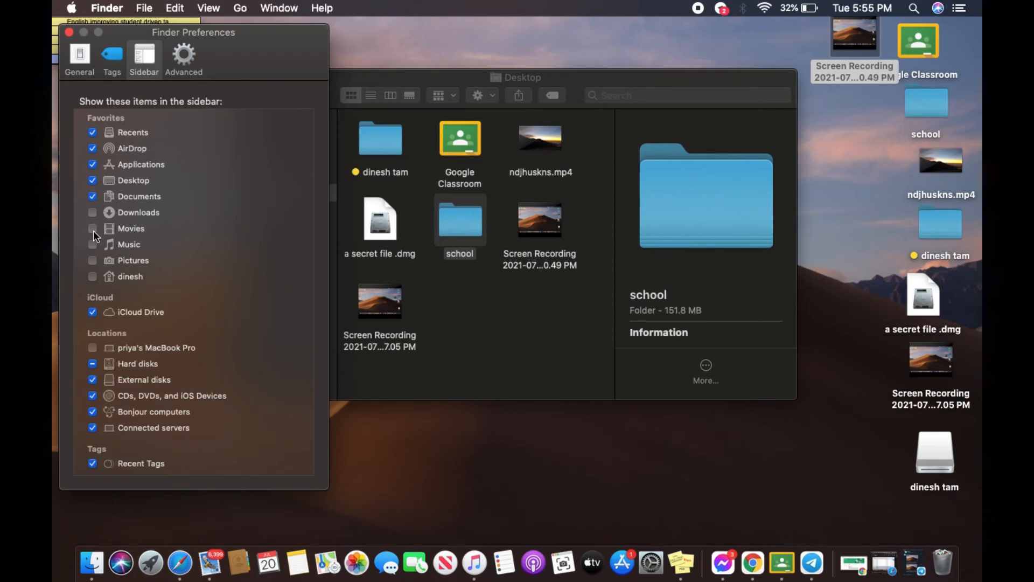
{"action": "left_click", "coordinate": [93, 228]}
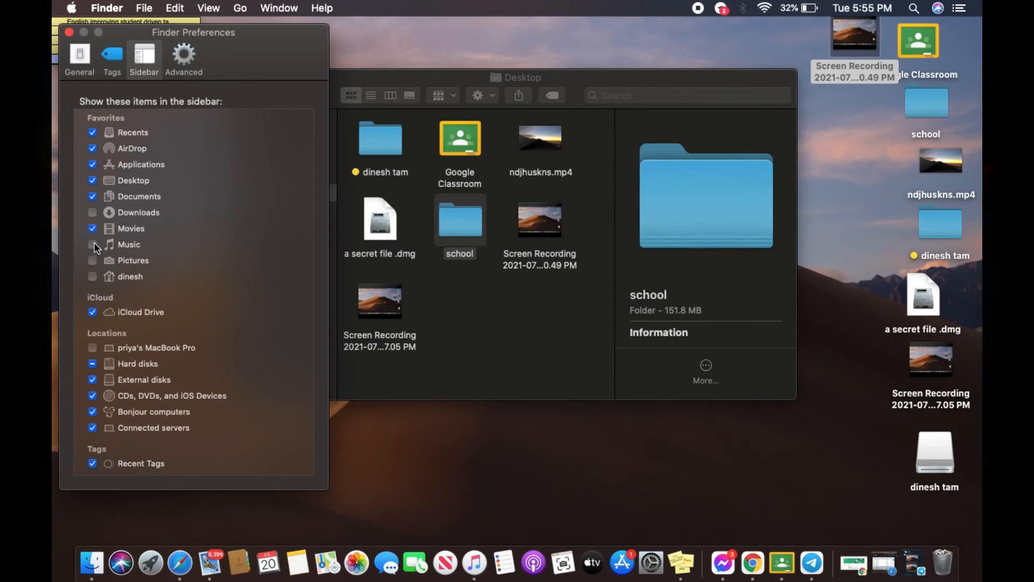
{"action": "left_click", "coordinate": [93, 244]}
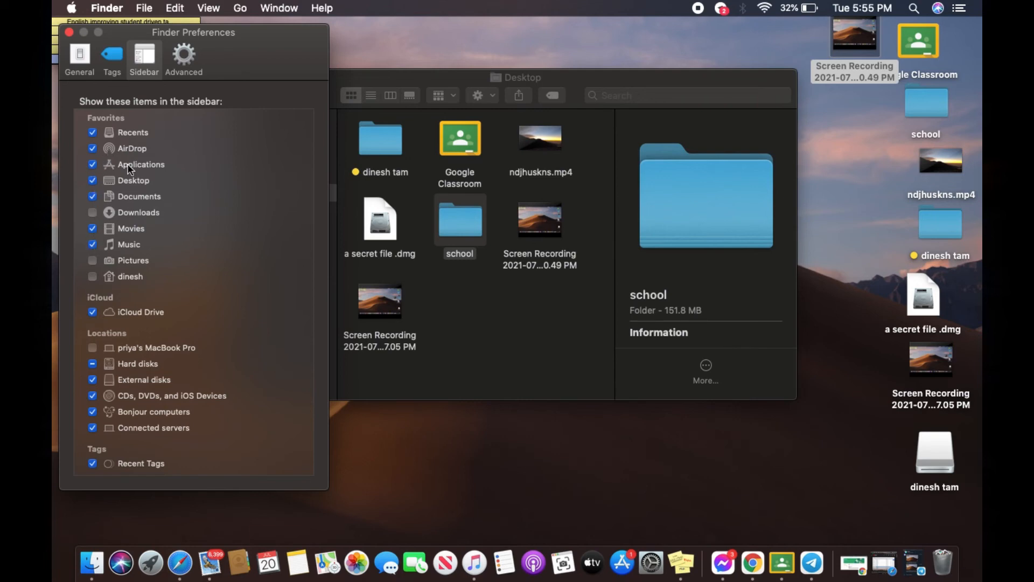
{"action": "mouse_move", "coordinate": [186, 146]}
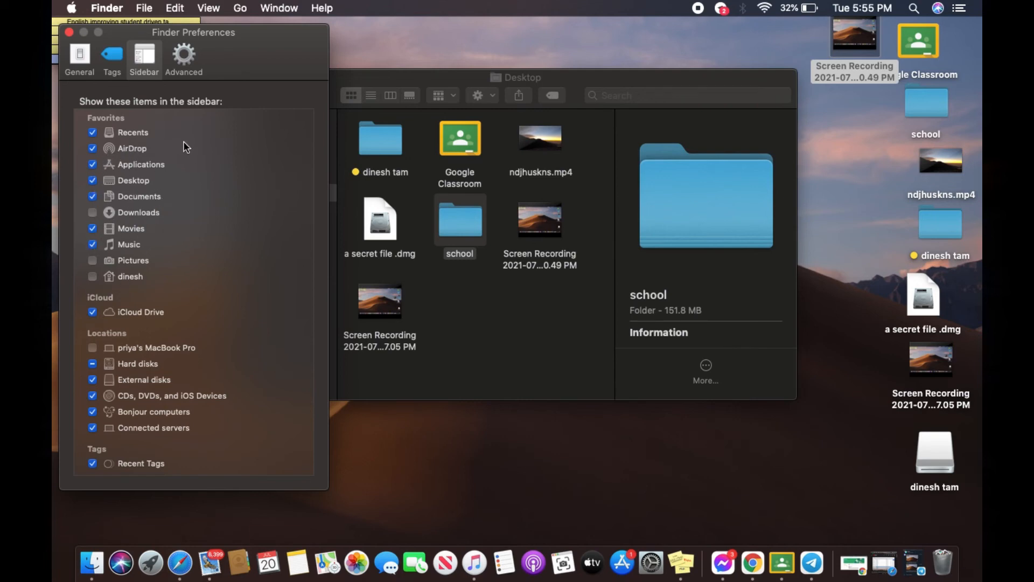
{"action": "mouse_move", "coordinate": [375, 66]}
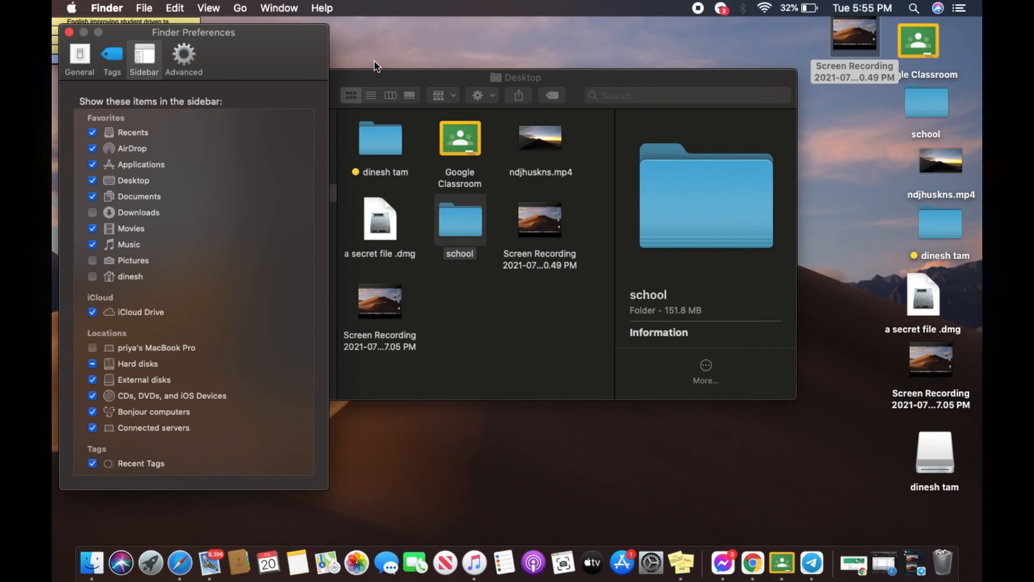
- Check the Desktop window's sidebar, then close it and the Preferences window
{"action": "left_click", "coordinate": [451, 298]}
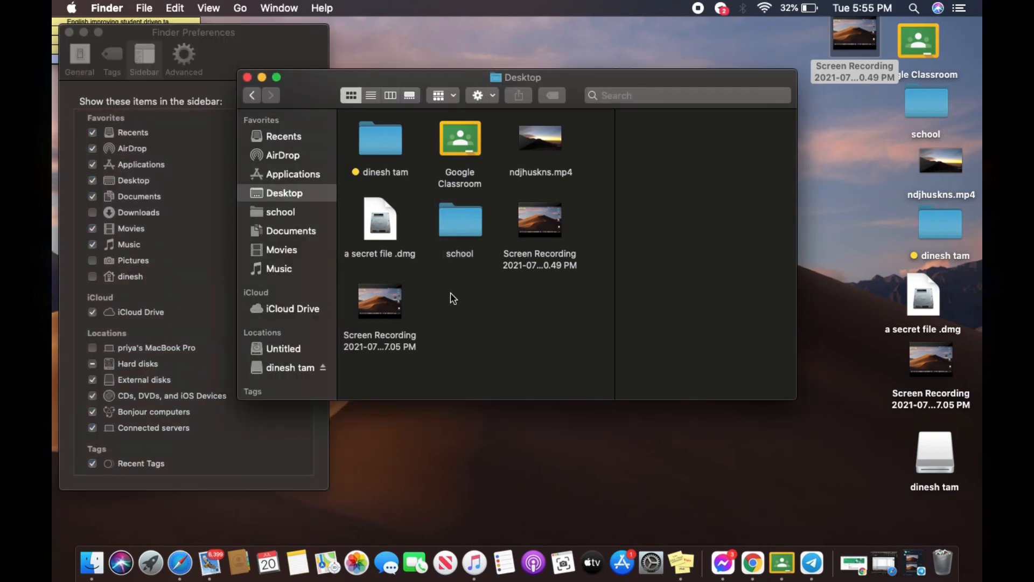
{"action": "mouse_move", "coordinate": [289, 254]}
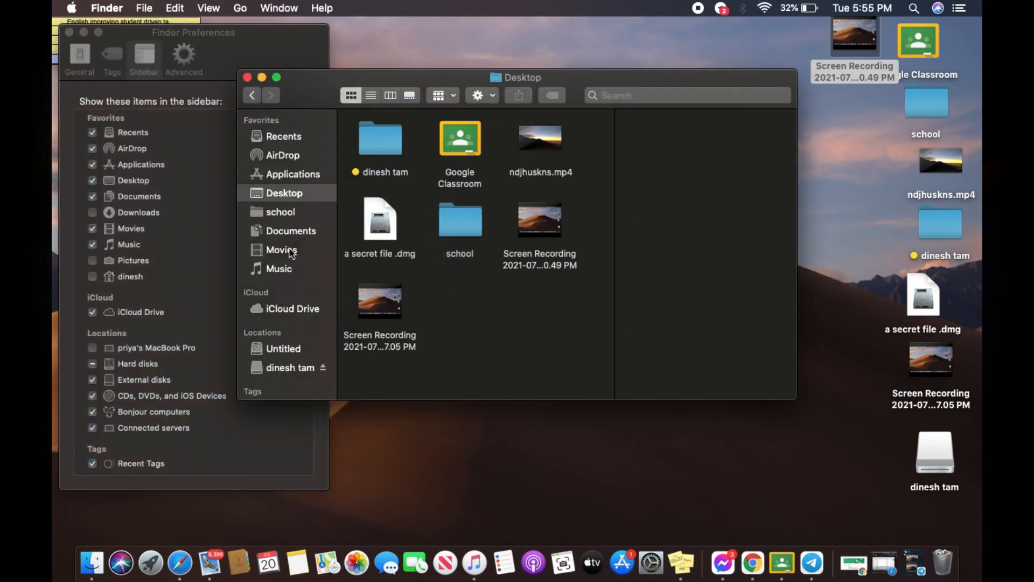
{"action": "mouse_move", "coordinate": [305, 332]}
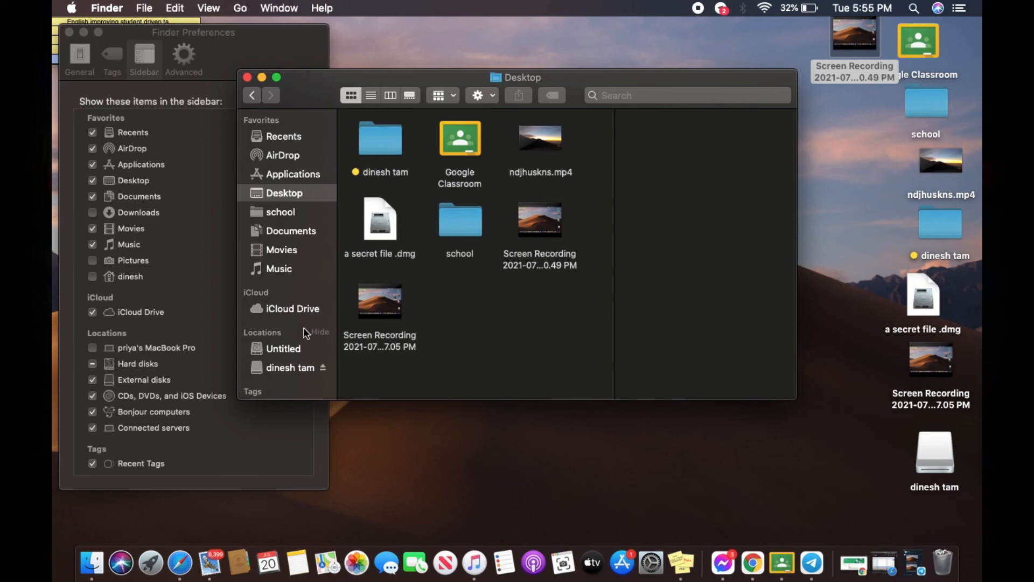
{"action": "mouse_move", "coordinate": [248, 77]}
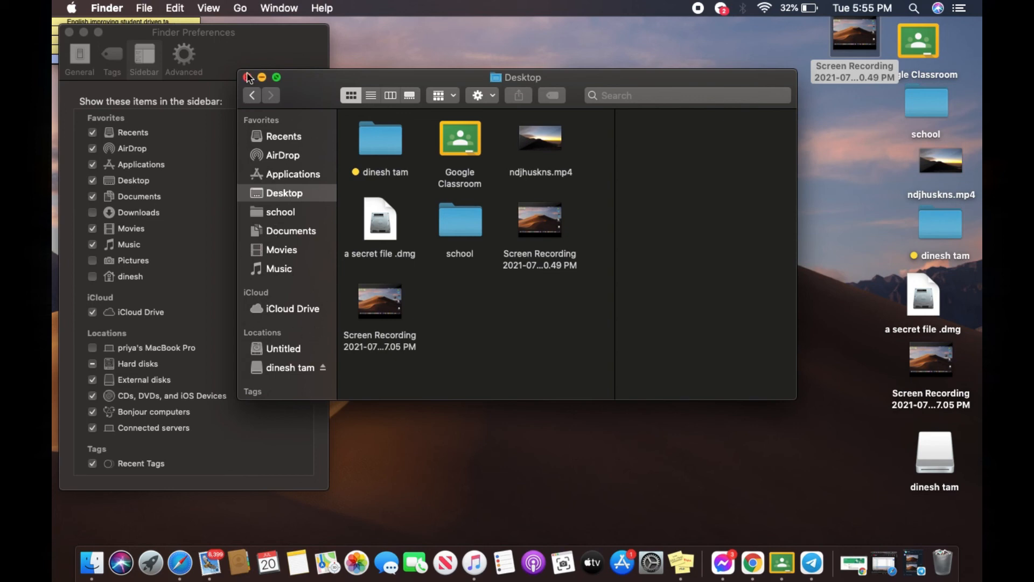
{"action": "left_click", "coordinate": [249, 77]}
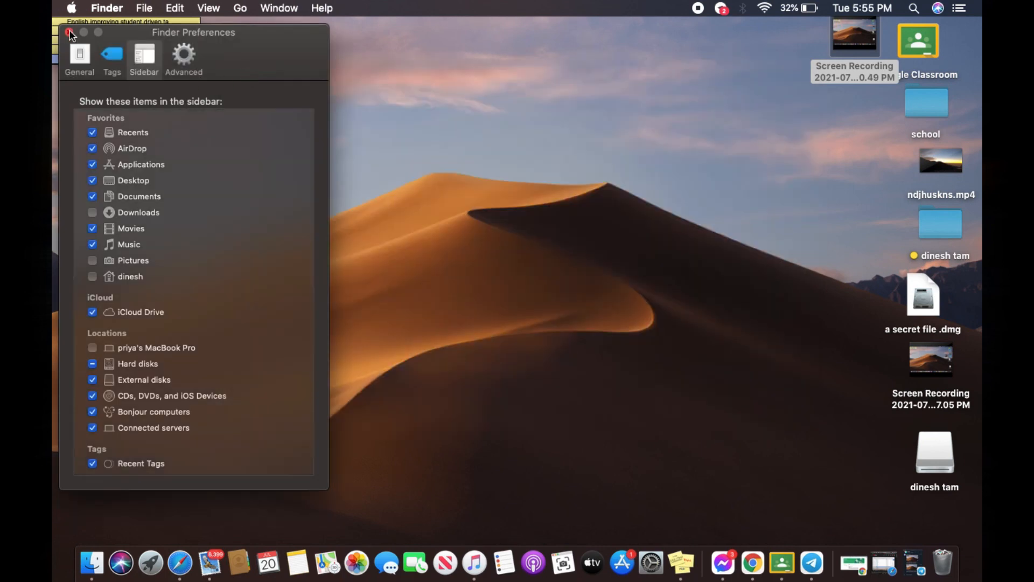
{"action": "left_click", "coordinate": [69, 32]}
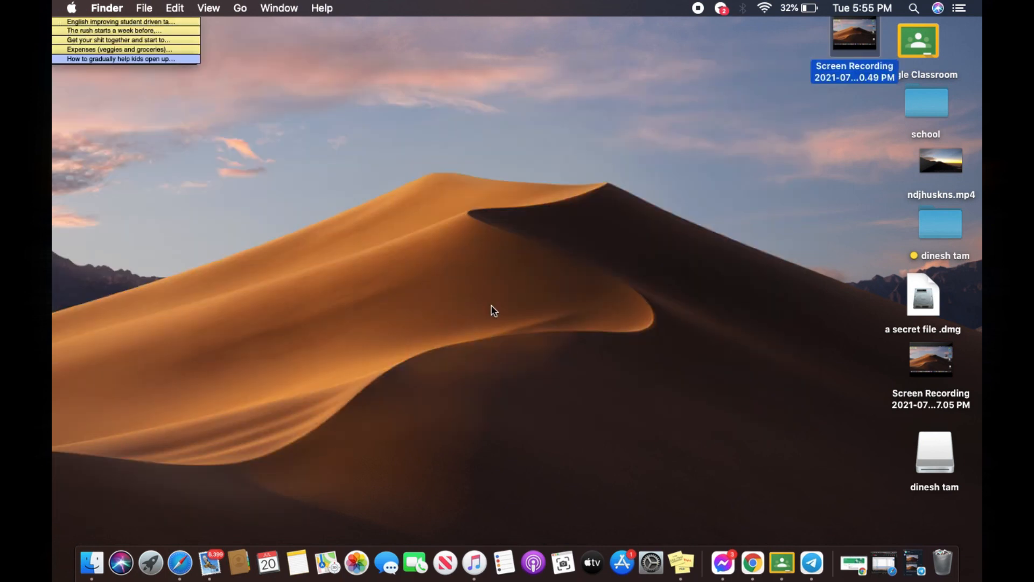